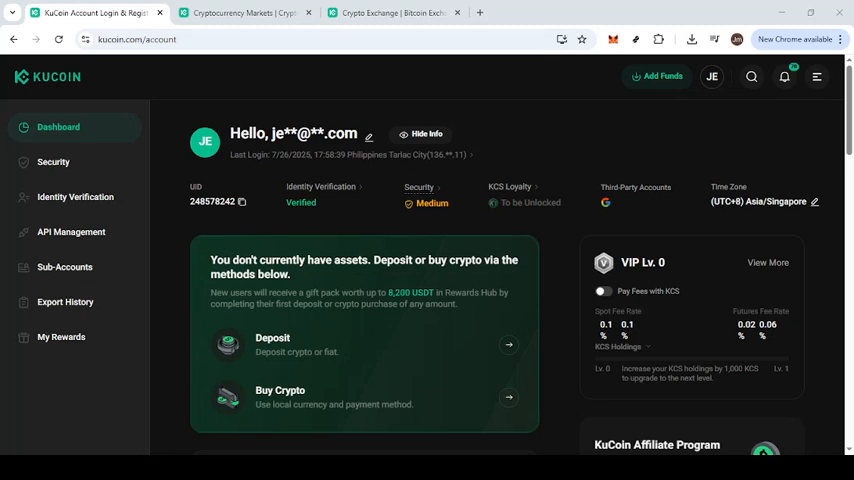
mouse_move(272, 320)
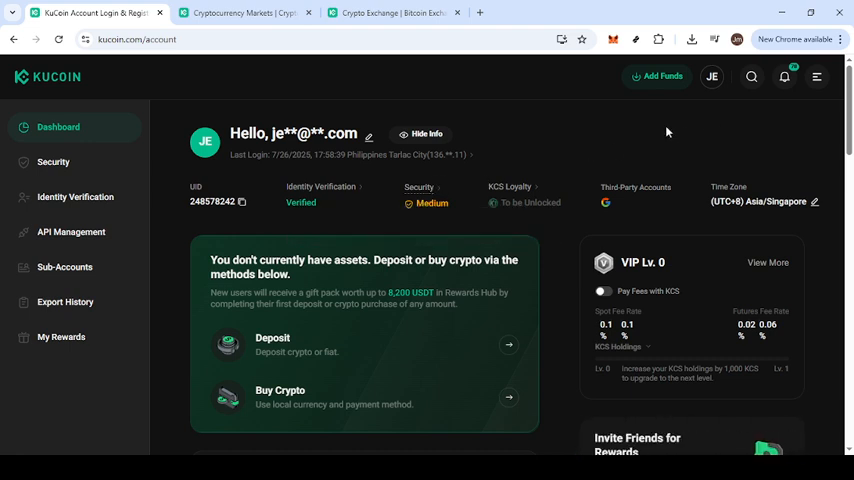
mouse_move(668, 128)
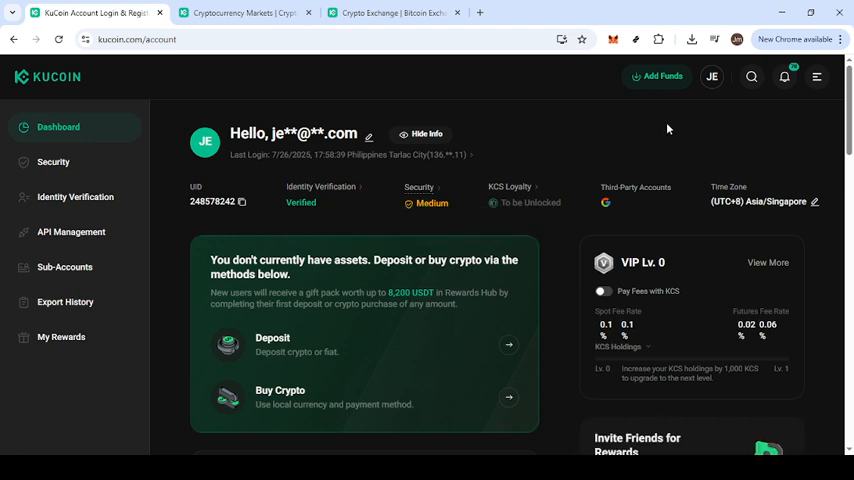
mouse_move(670, 128)
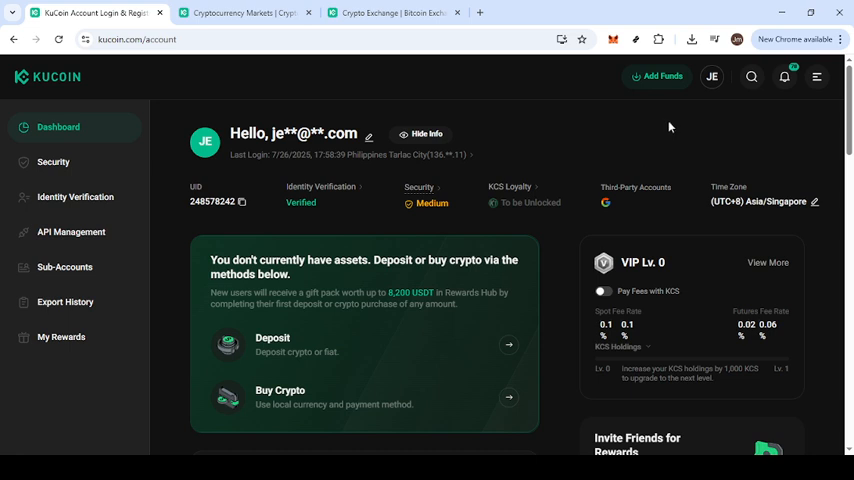
mouse_move(684, 122)
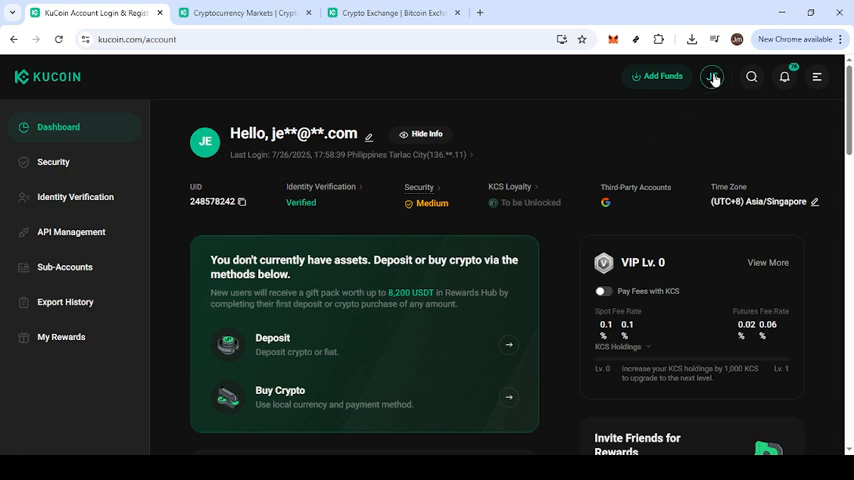
- Go to Account Security from the profile menu to reach the Security Settings page
click(712, 76)
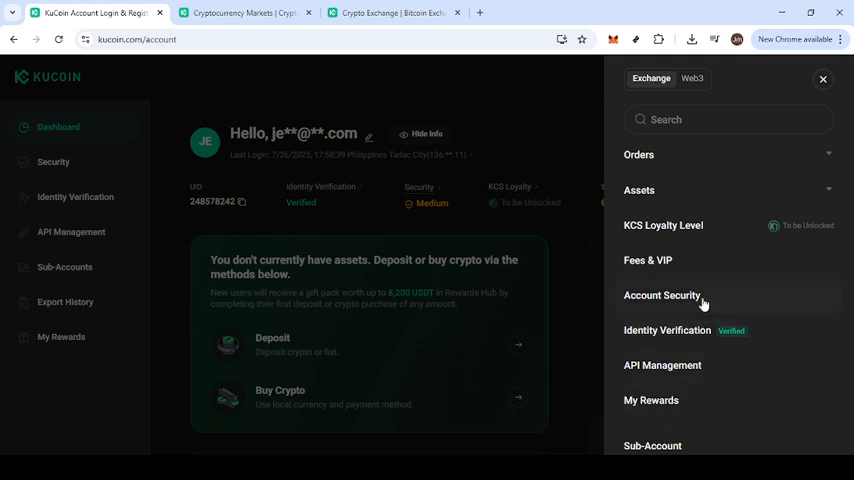
click(662, 296)
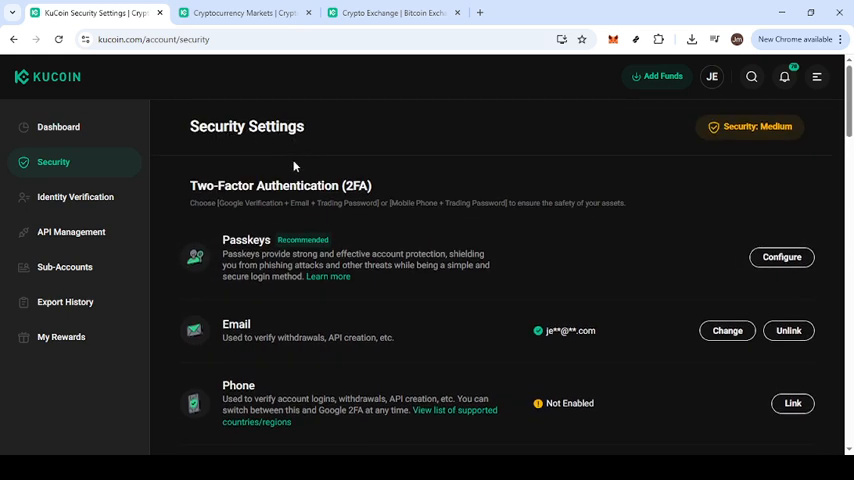
- Scroll past Advanced Settings until the Freeze Account and Delete Account options show
scroll(down, 3)
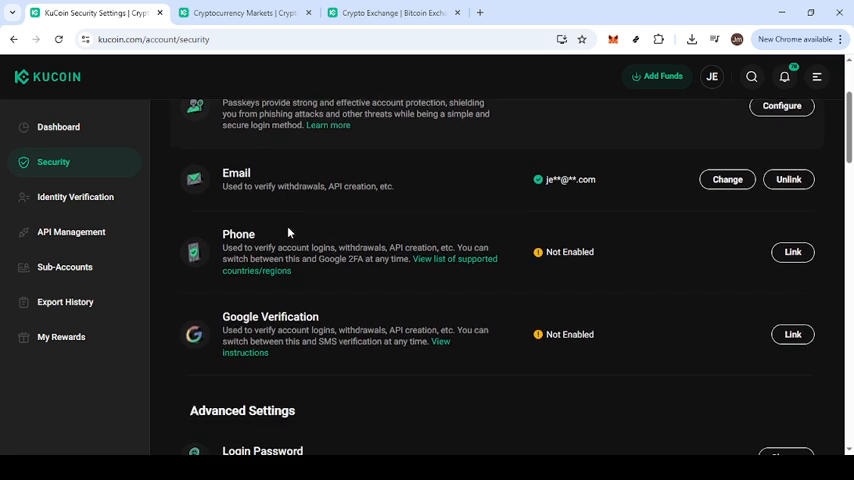
scroll(down, 3)
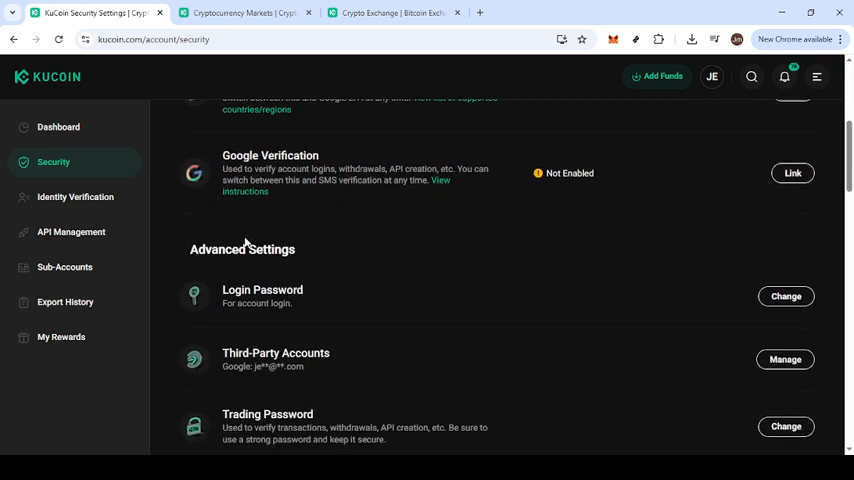
scroll(down, 3)
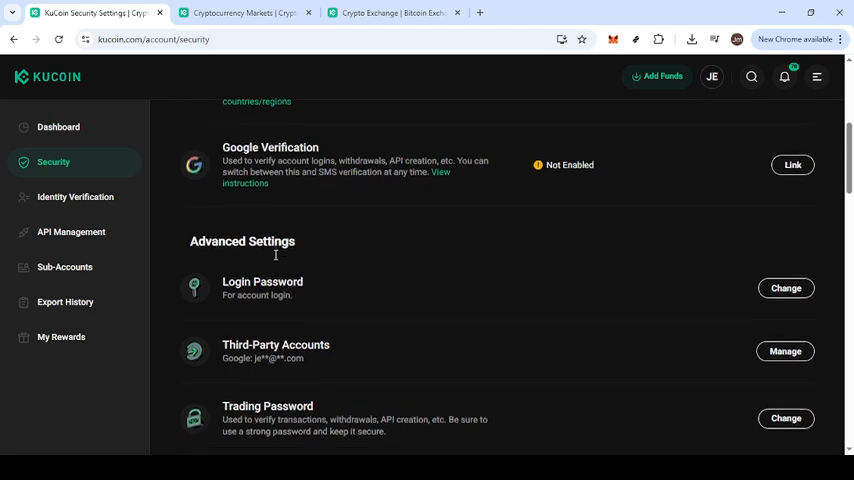
scroll(down, 3)
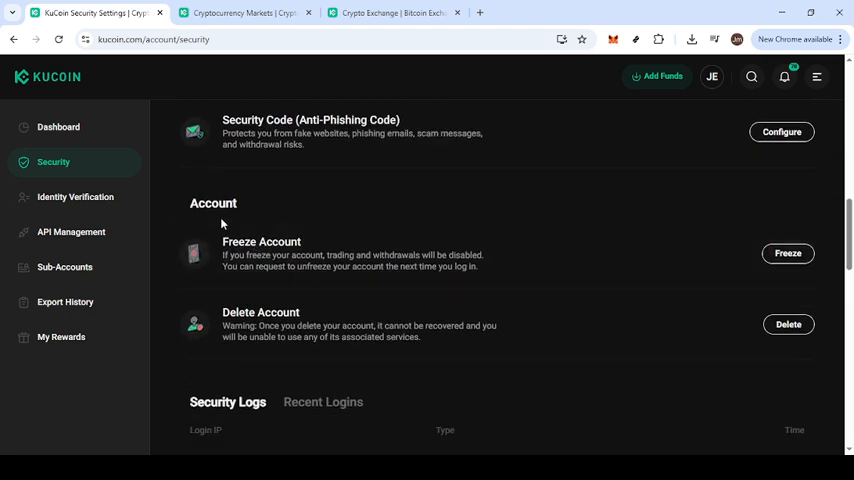
mouse_move(268, 284)
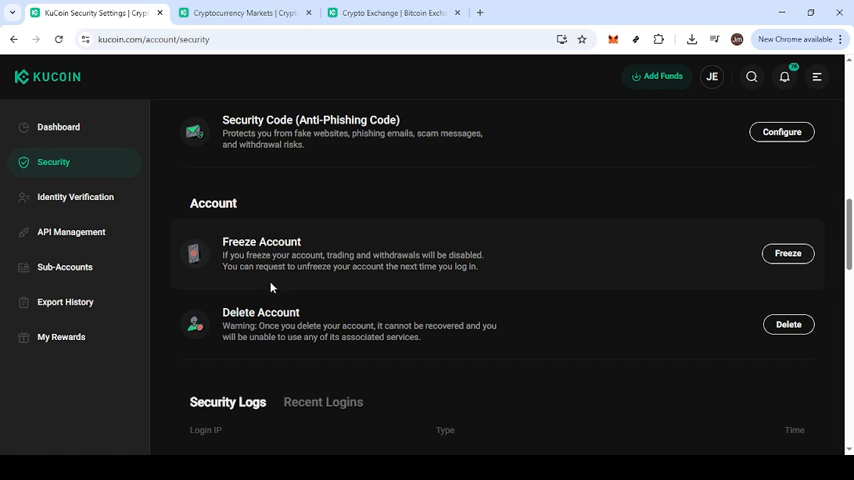
mouse_move(256, 288)
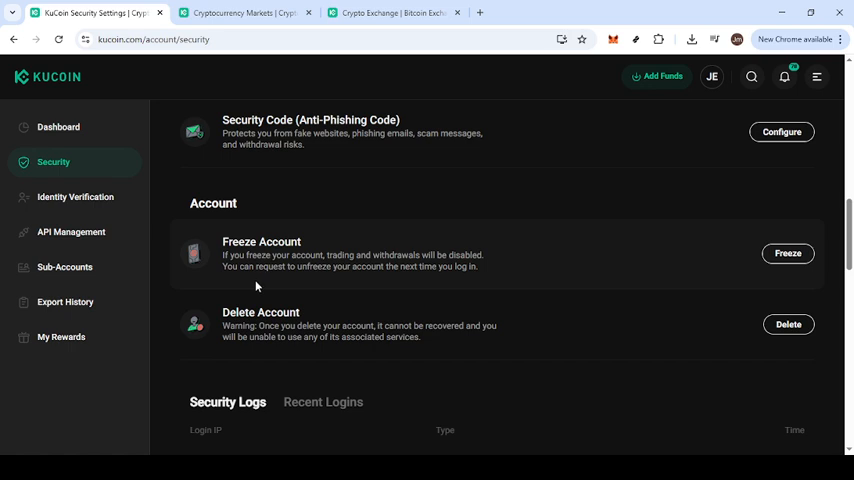
mouse_move(358, 250)
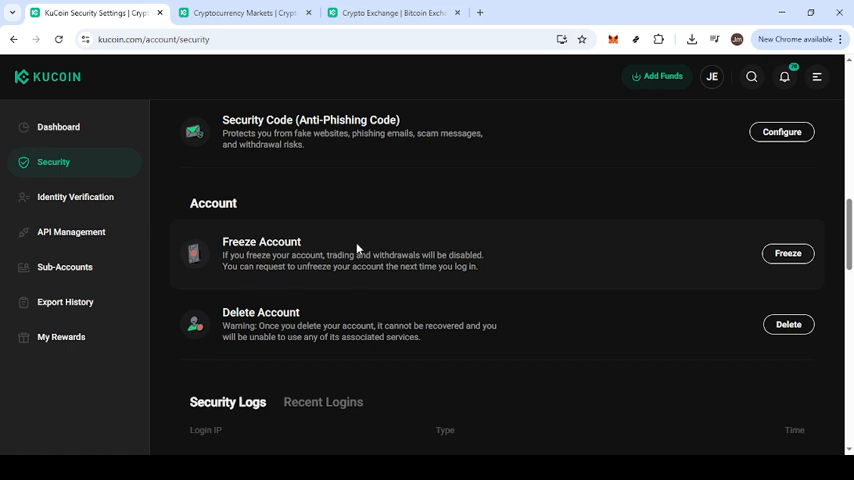
mouse_move(788, 252)
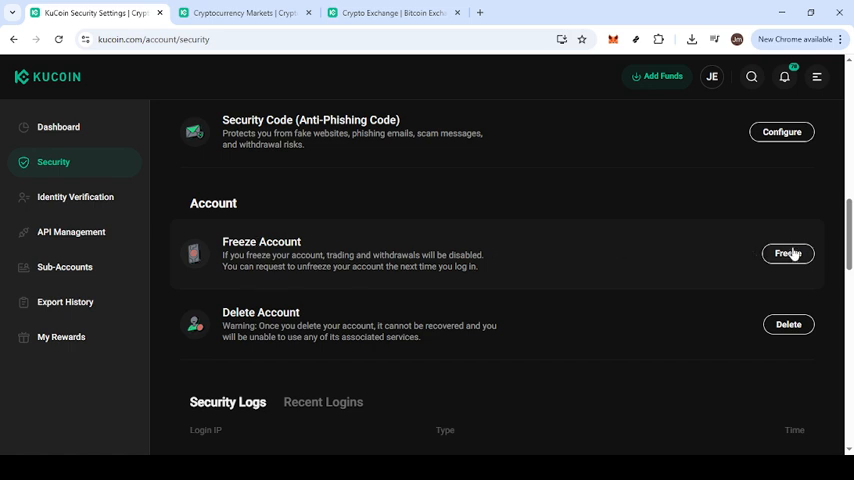
mouse_move(810, 246)
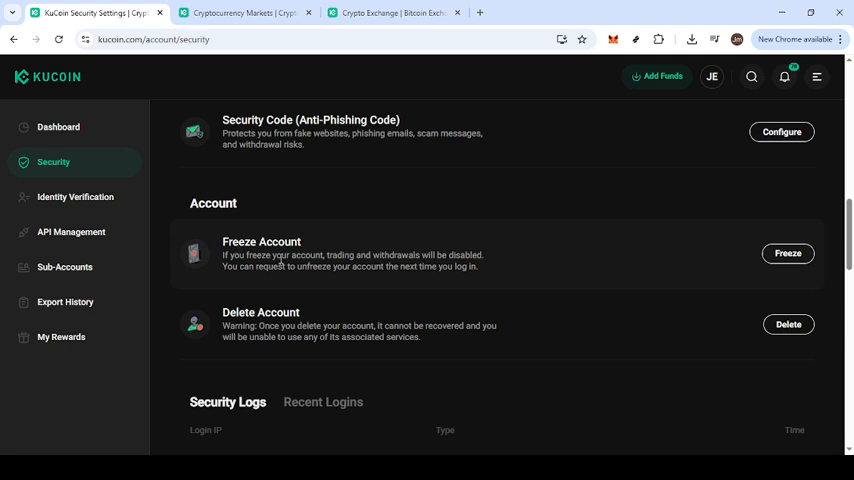
mouse_move(404, 254)
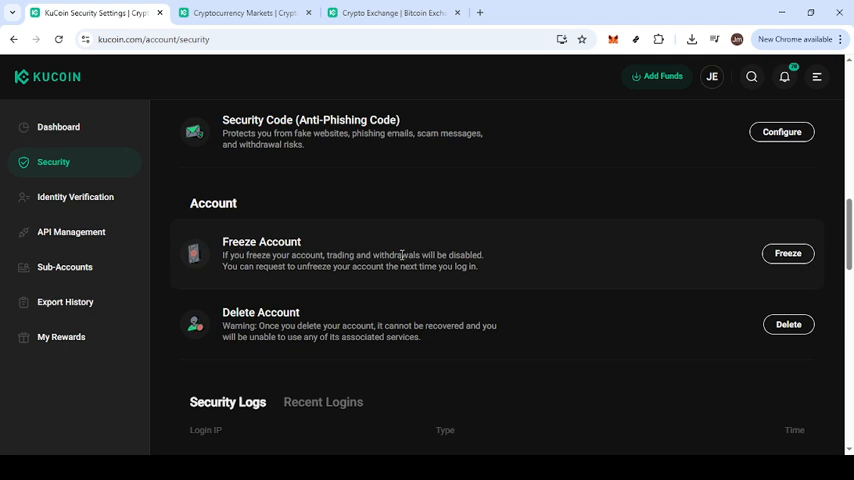
mouse_move(206, 264)
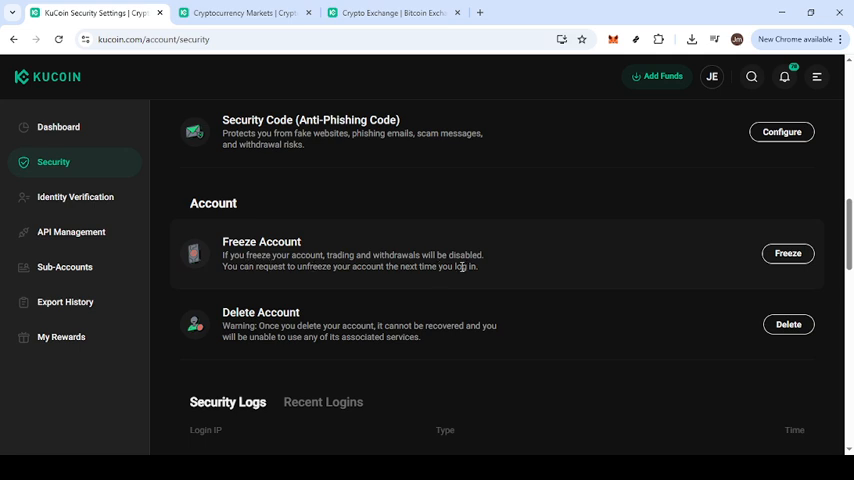
mouse_move(492, 276)
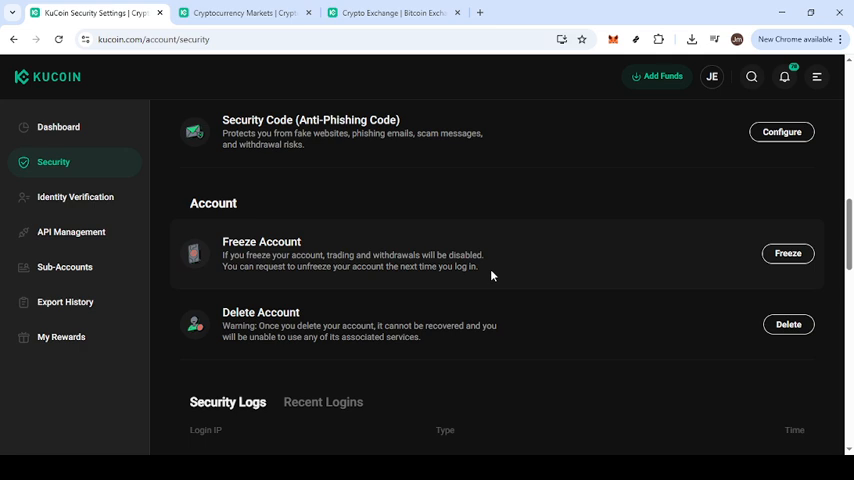
mouse_move(548, 264)
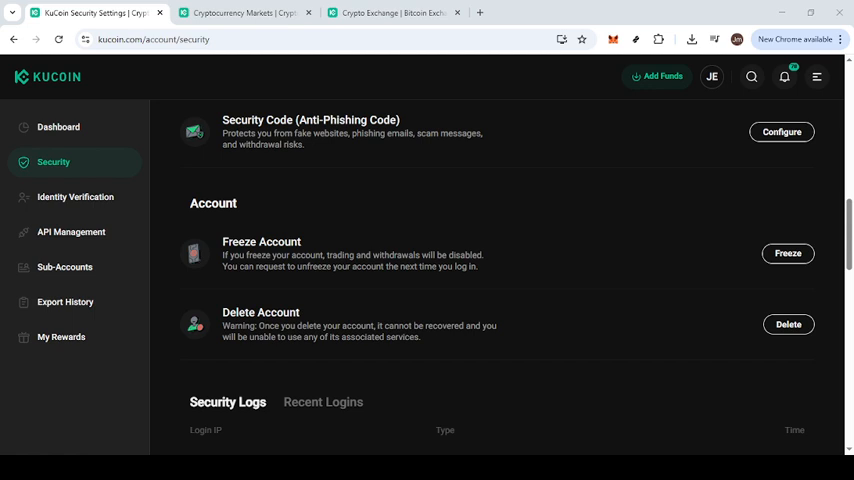
mouse_move(376, 296)
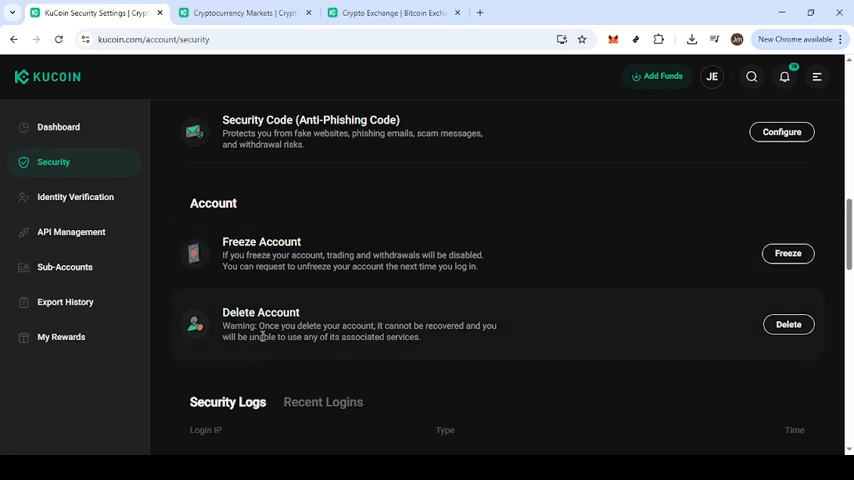
- Scroll down to the Security Logs and Trusted Devices and IP Addresses sections
scroll(down, 3)
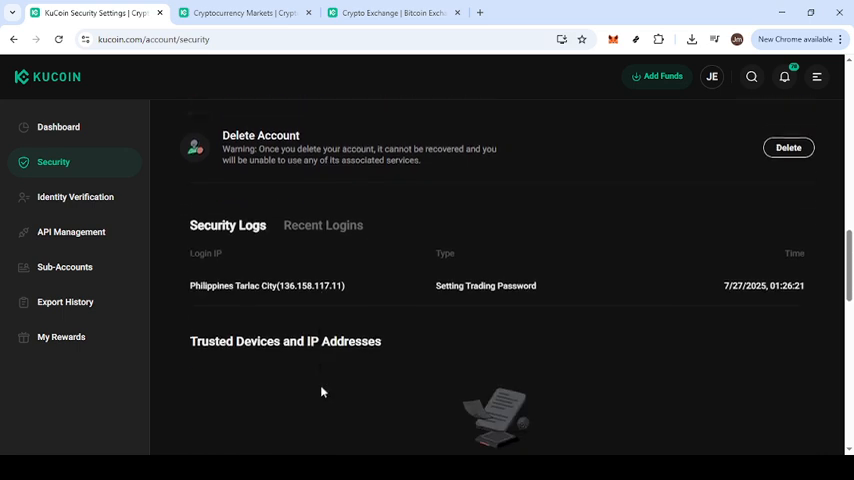
scroll(down, 3)
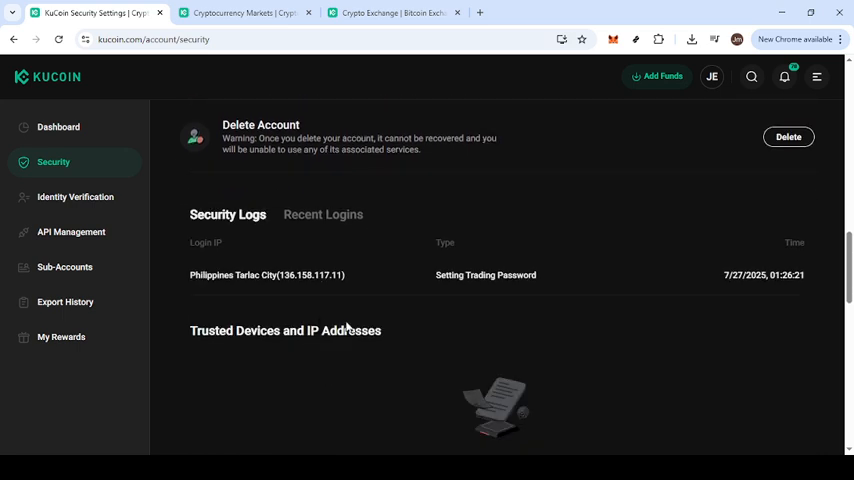